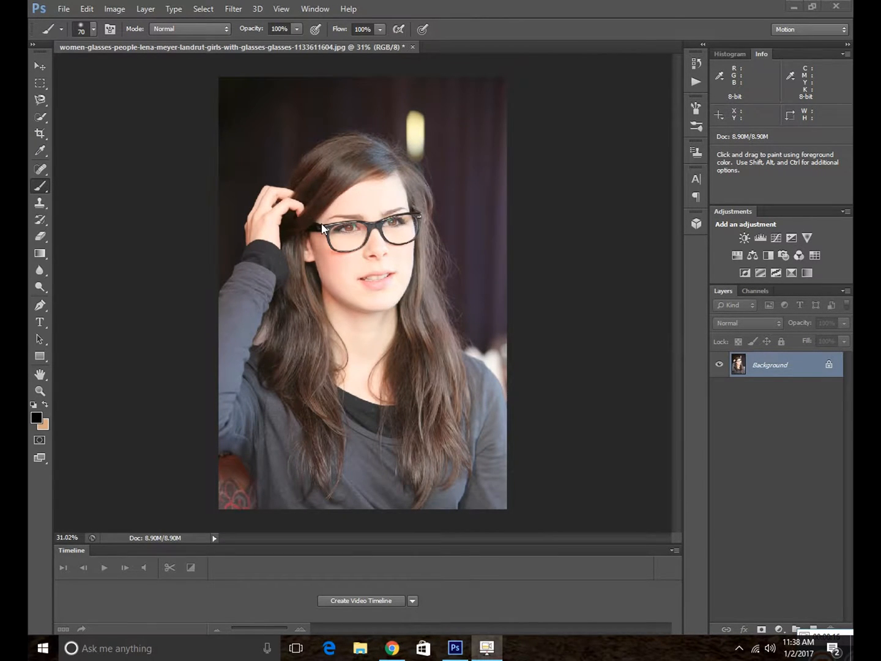
mouse_move(346, 245)
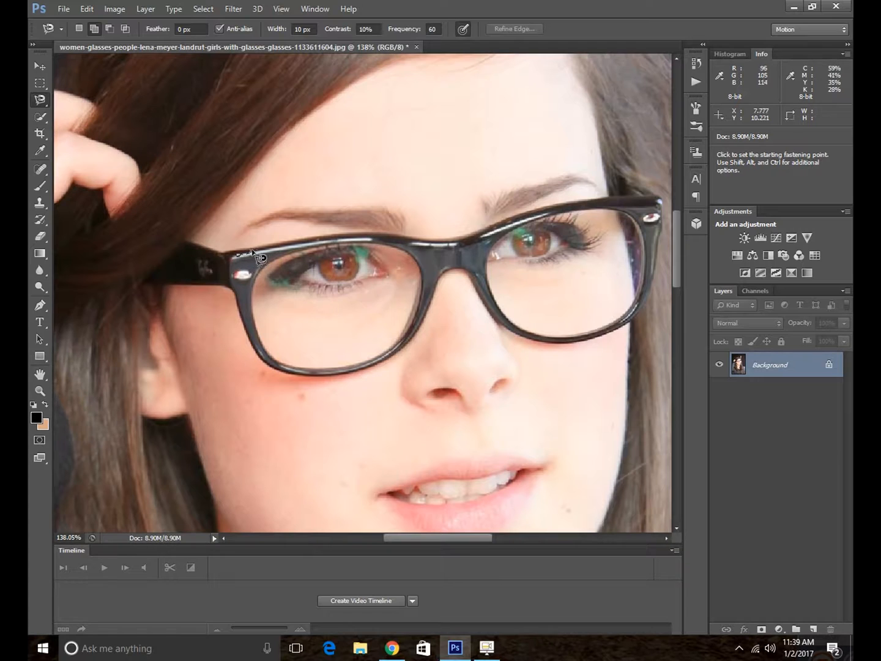
- Trace a Magnetic Lasso selection around both eyeglass frames and lenses
drag(238, 254, 328, 243)
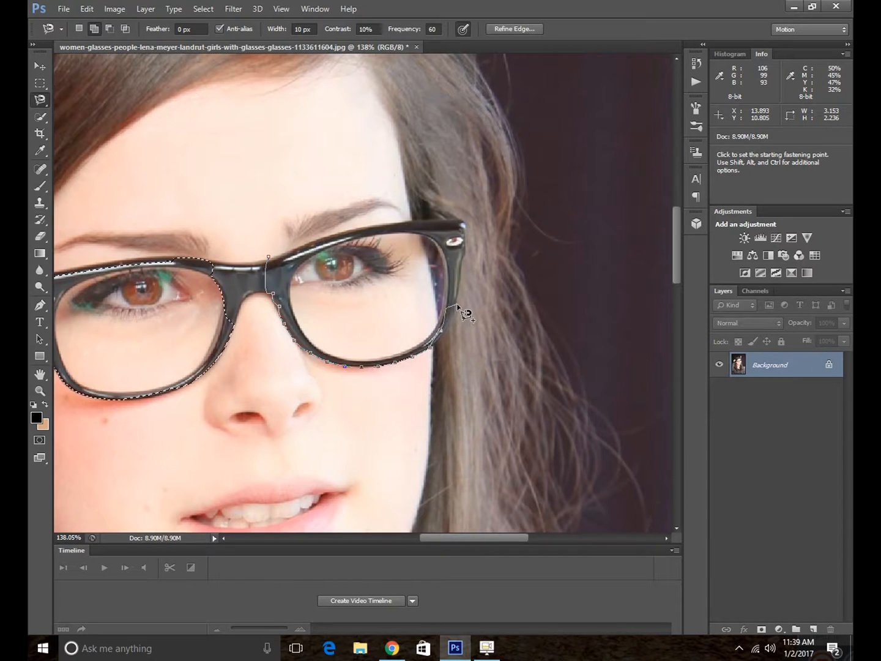
click(456, 238)
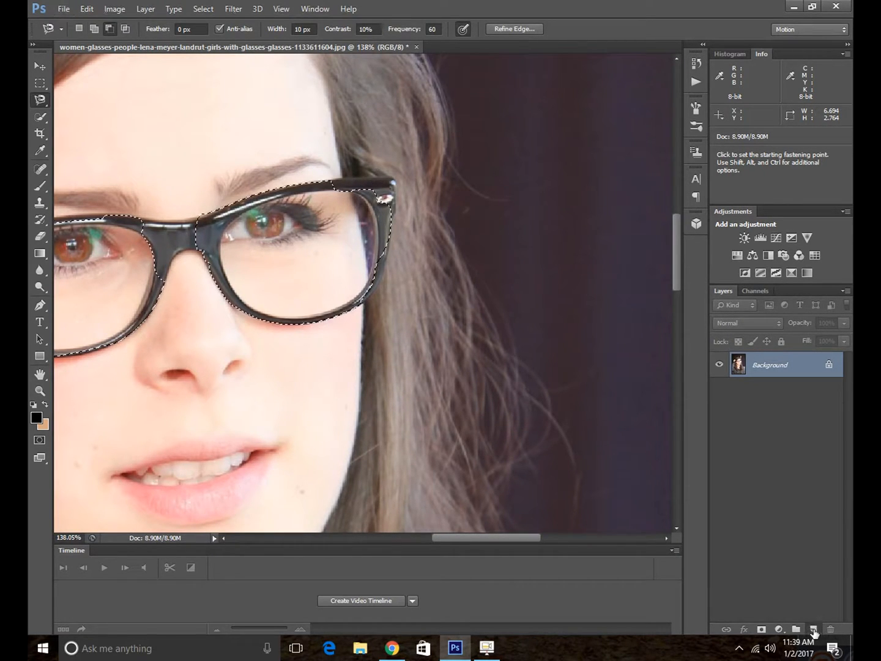
- Add a new empty layer and set the brush foreground colour to black
click(813, 629)
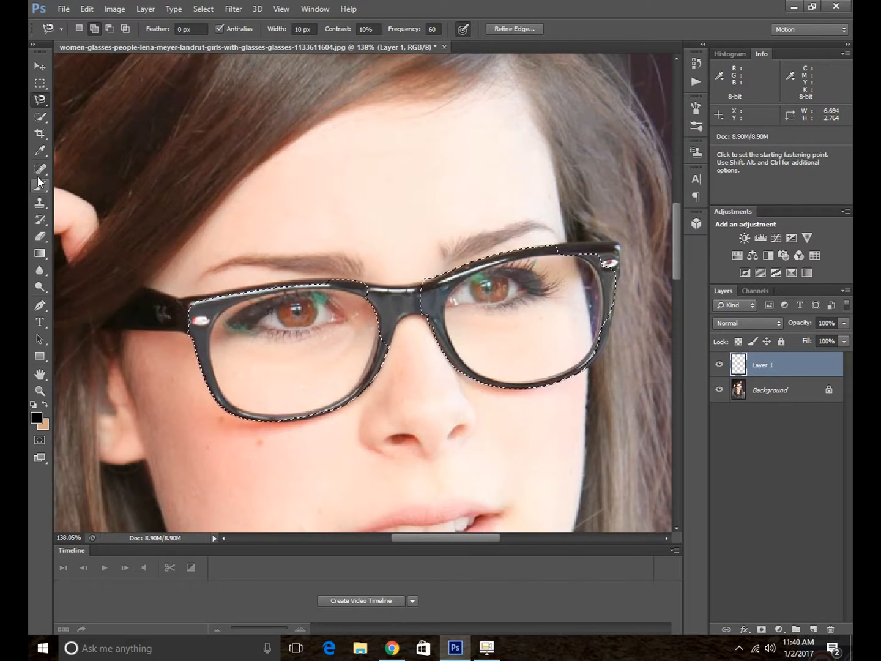
click(40, 170)
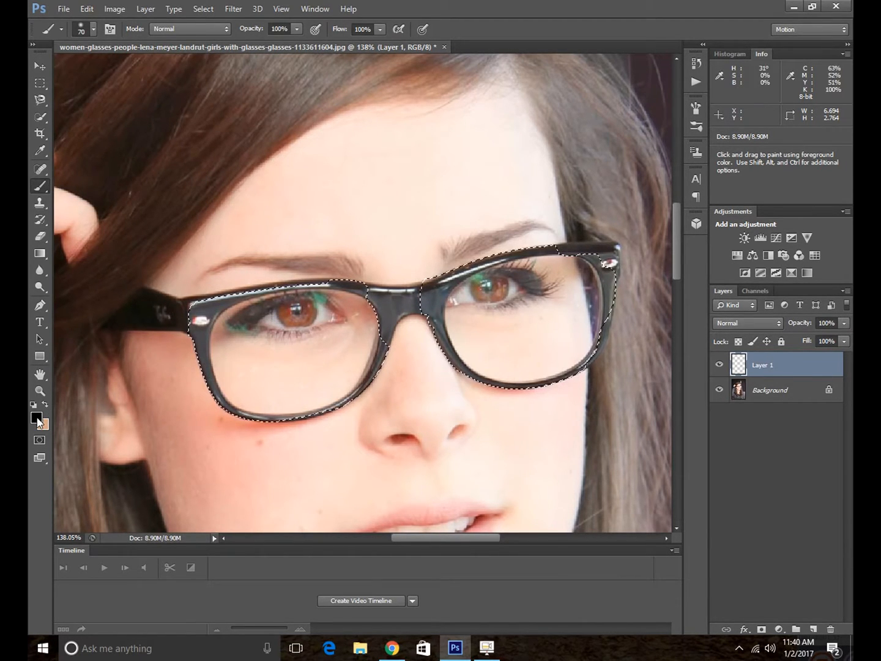
click(39, 418)
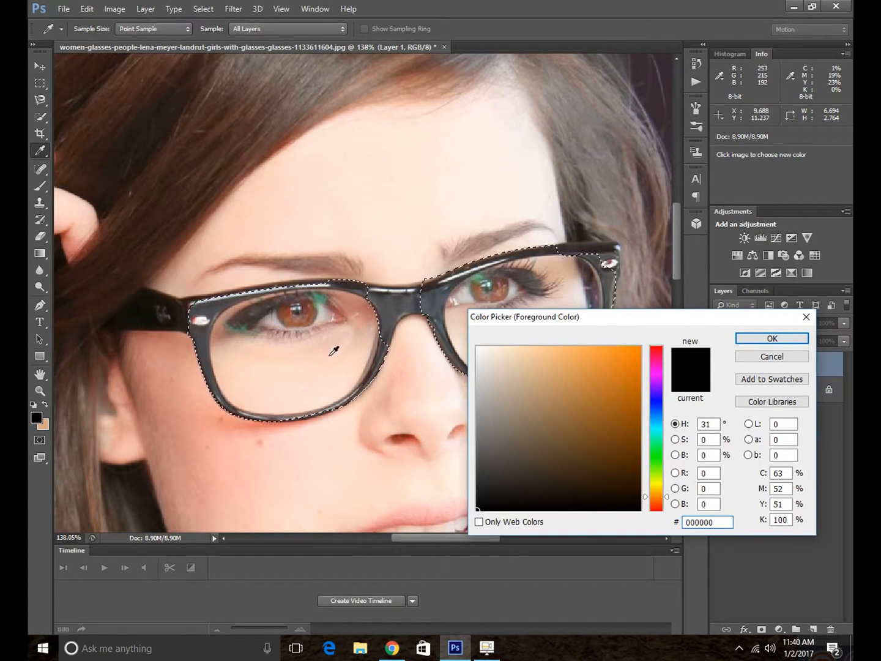
click(771, 339)
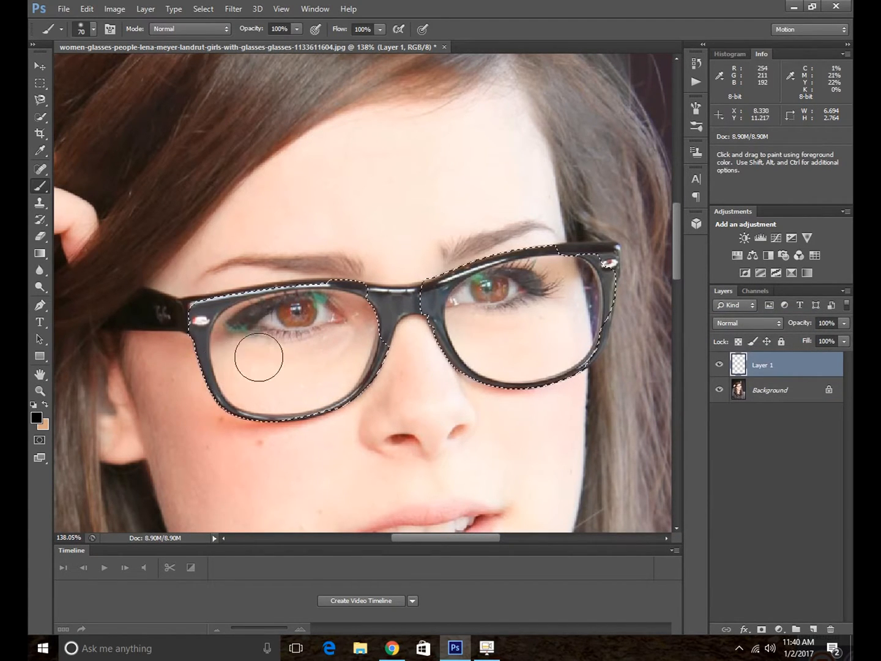
- Brush solid black over the whole left lens, including edges and nose bridge
drag(263, 361, 263, 343)
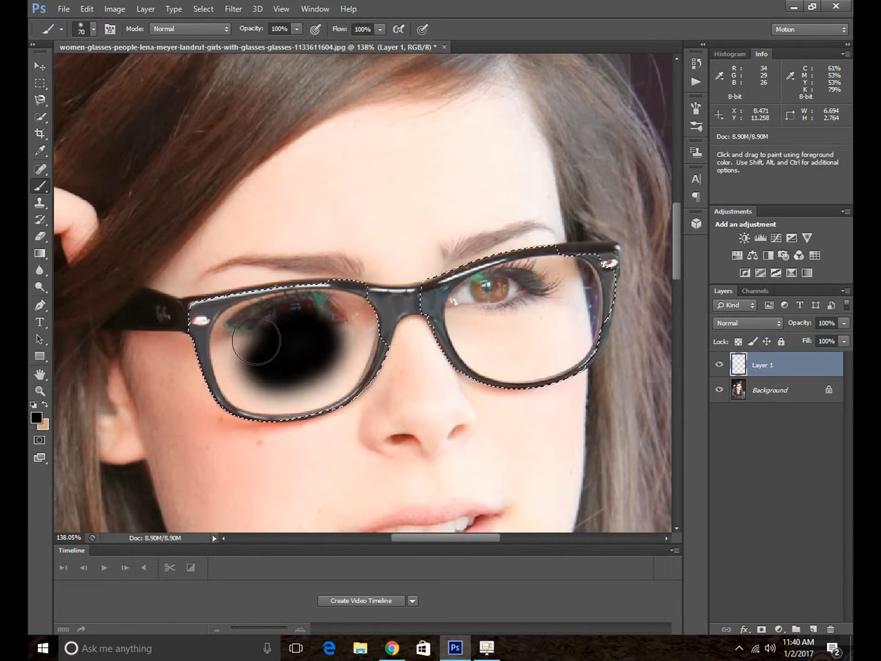
drag(257, 340, 287, 383)
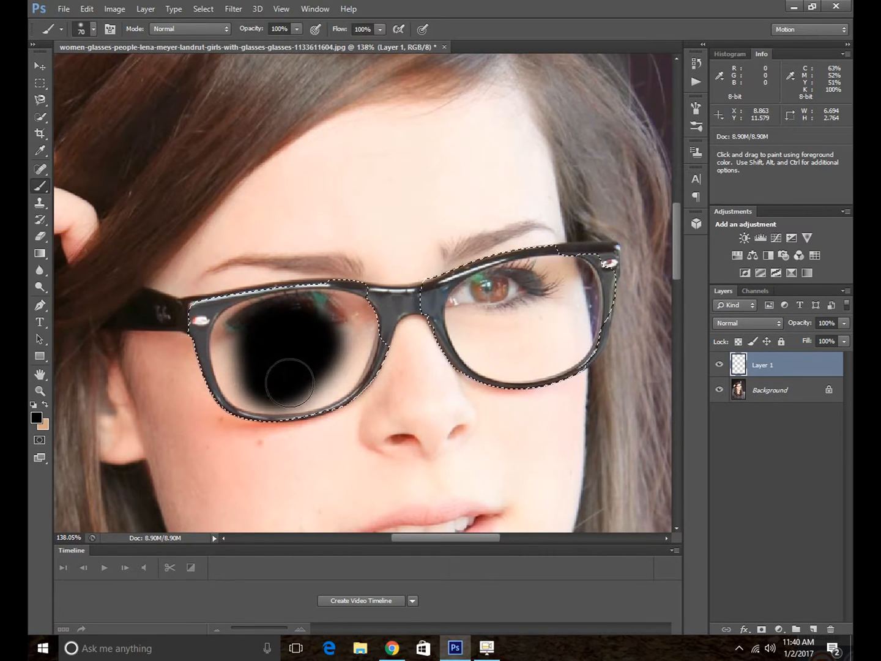
drag(291, 383, 309, 315)
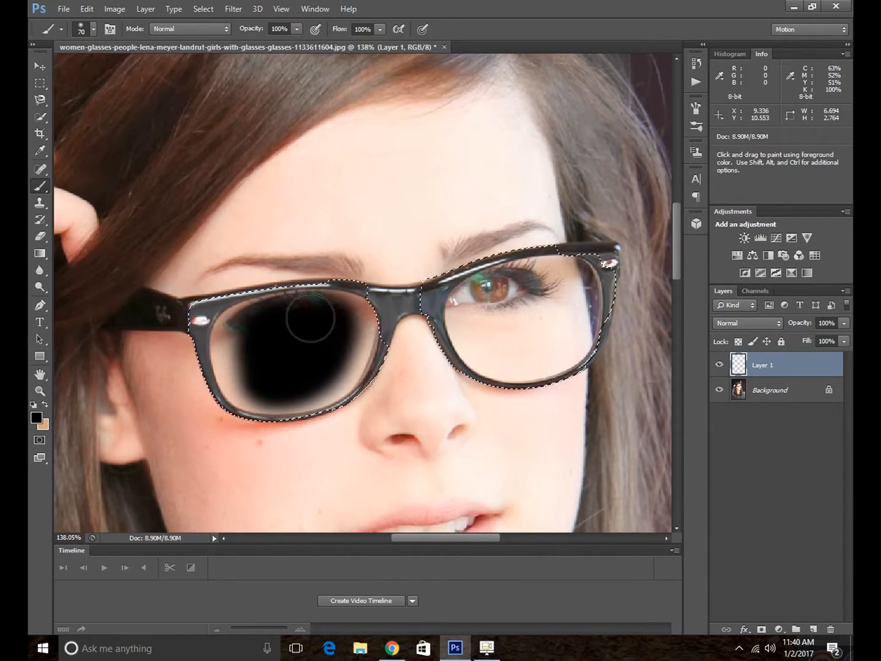
drag(309, 317, 234, 356)
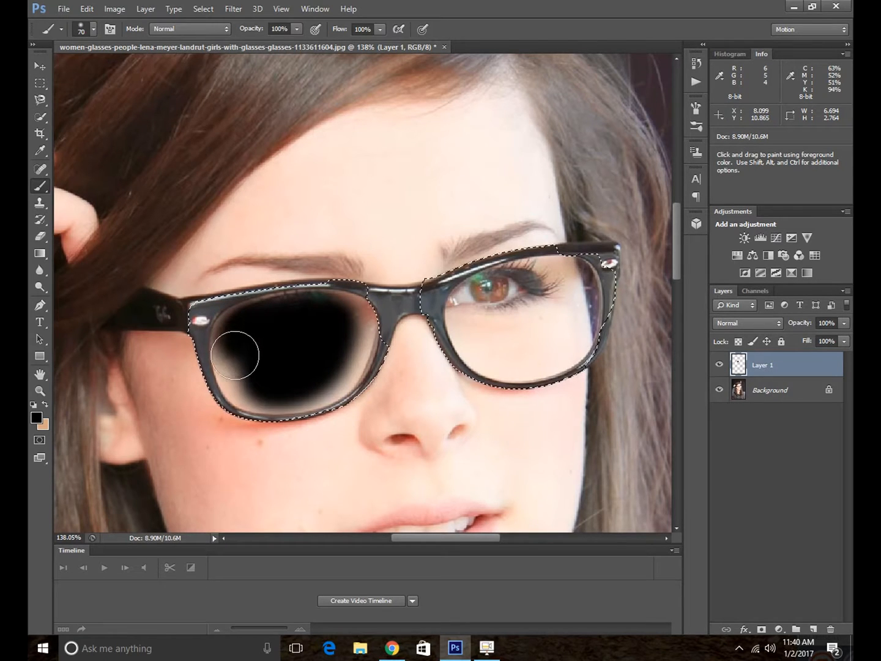
drag(234, 355, 321, 352)
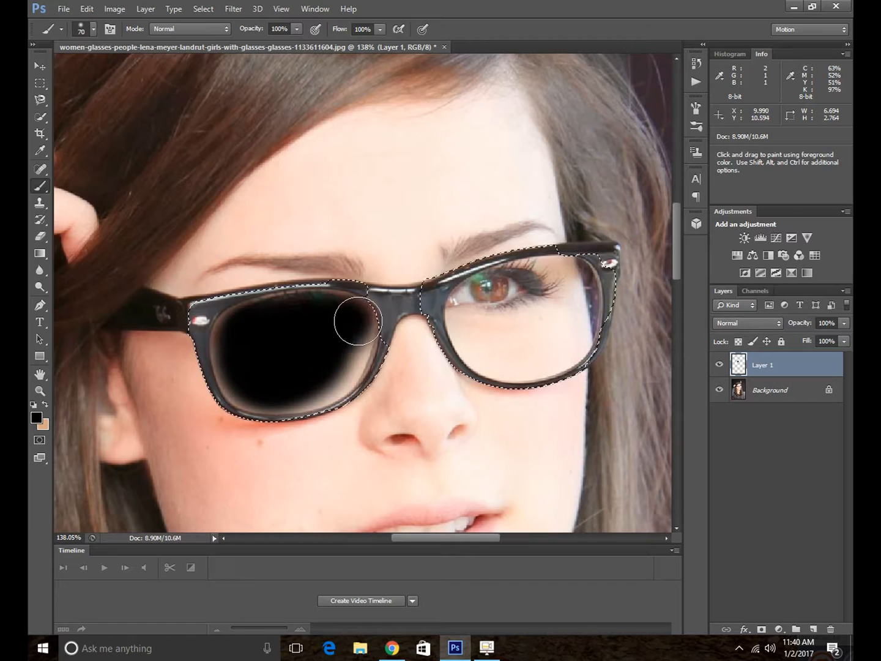
drag(358, 321, 334, 323)
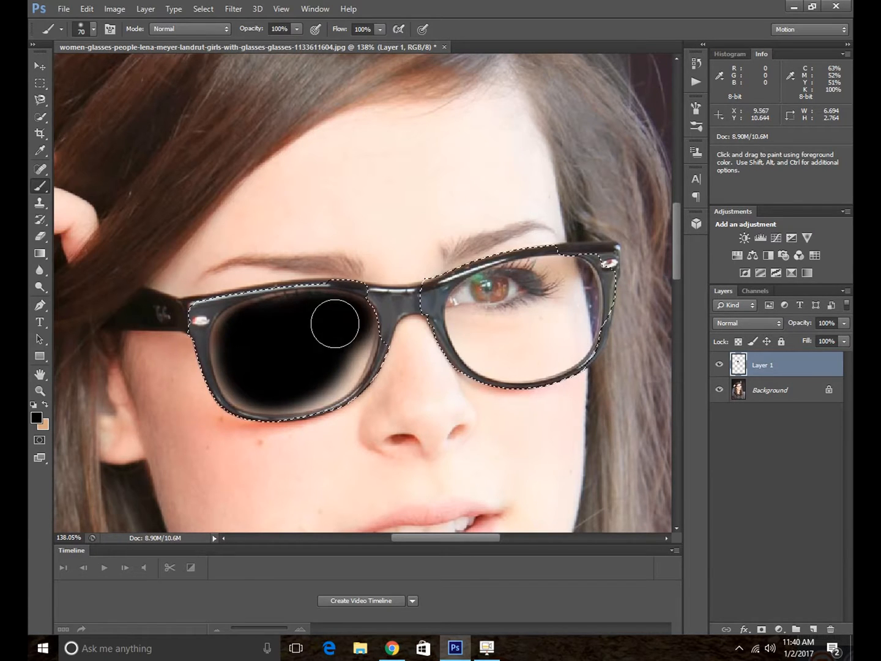
drag(335, 324, 330, 376)
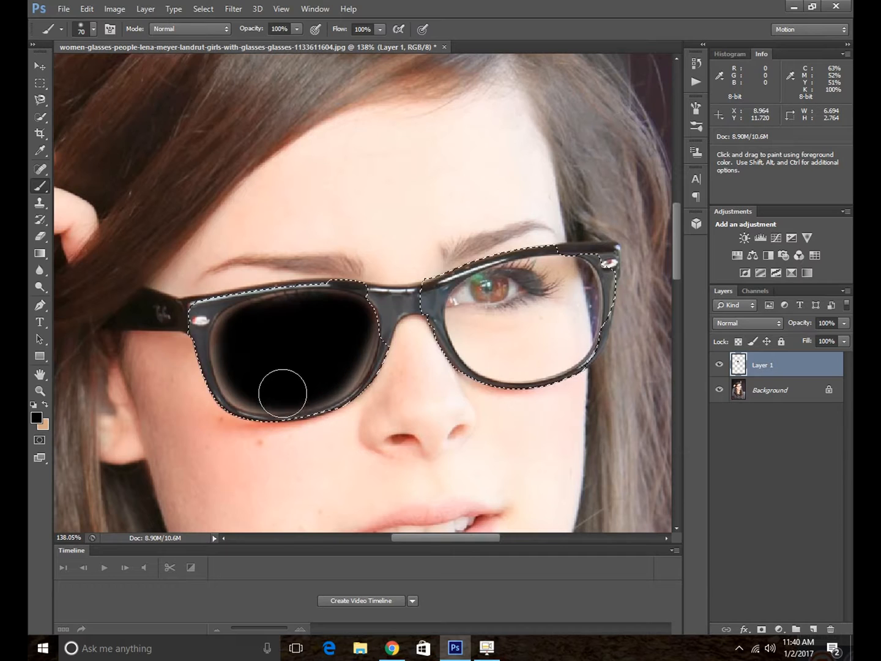
drag(283, 392, 235, 362)
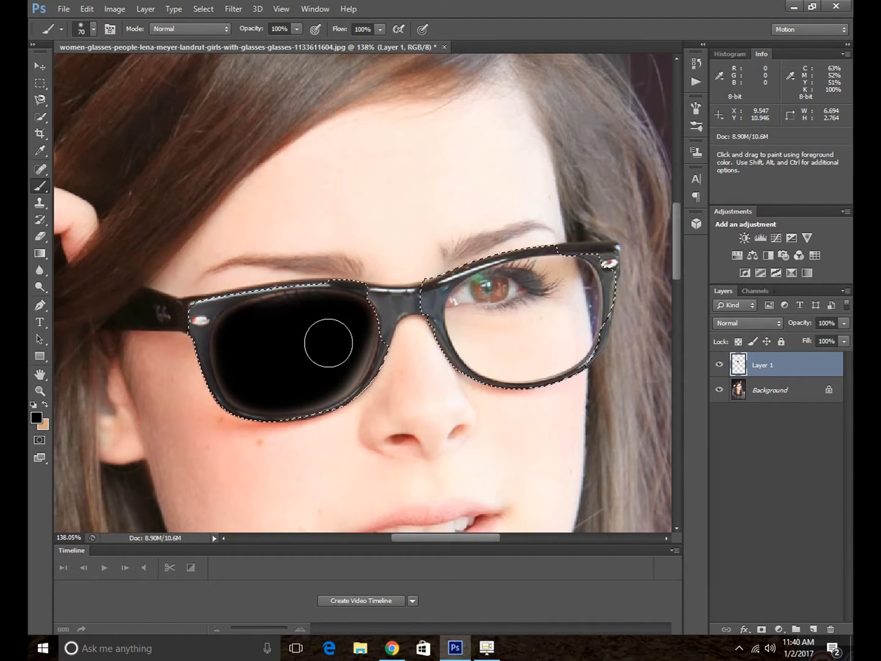
drag(328, 343, 352, 346)
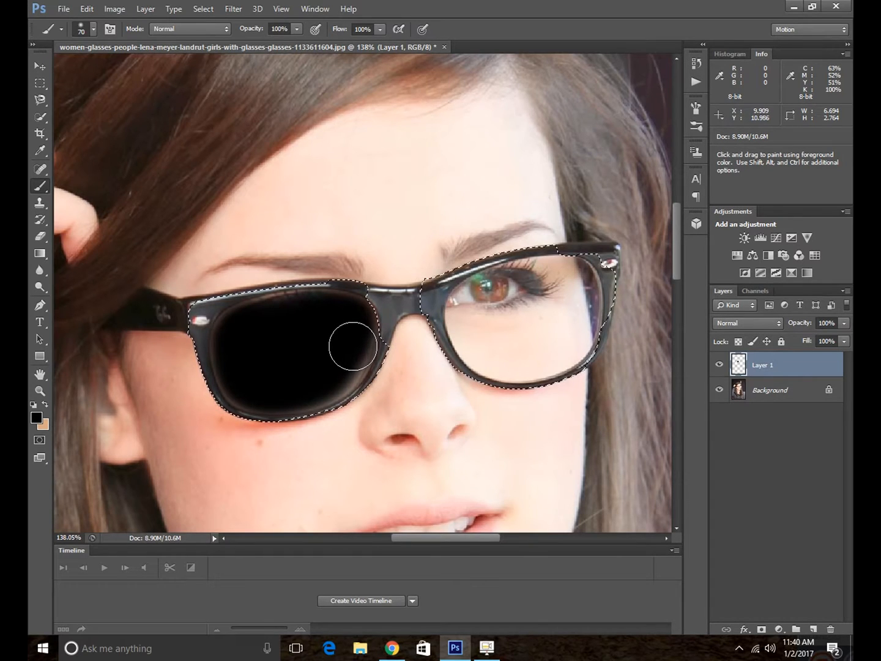
drag(352, 346, 332, 367)
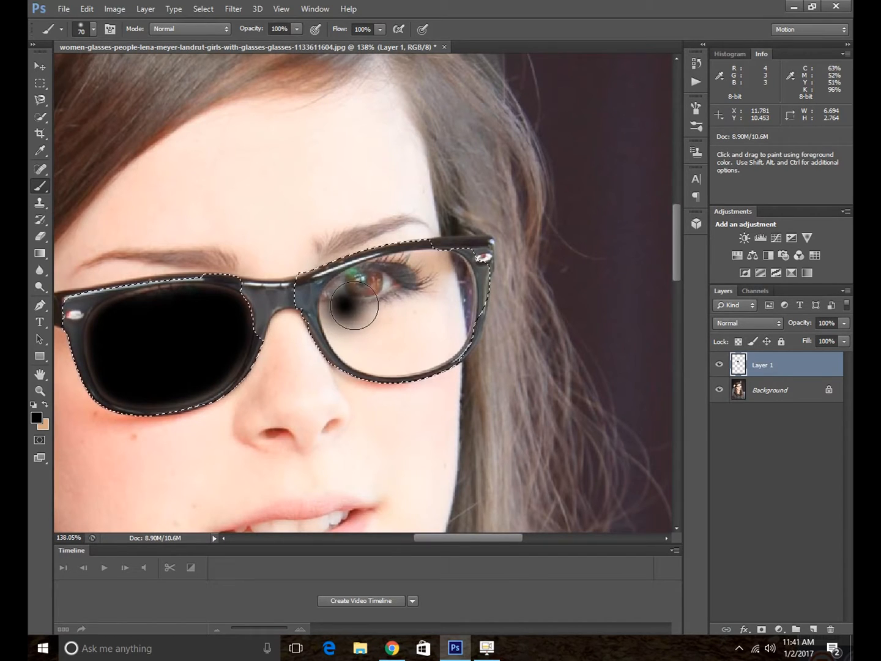
- Brush solid black across the right lens, covering top, outer edge and light spots
drag(355, 306, 404, 327)
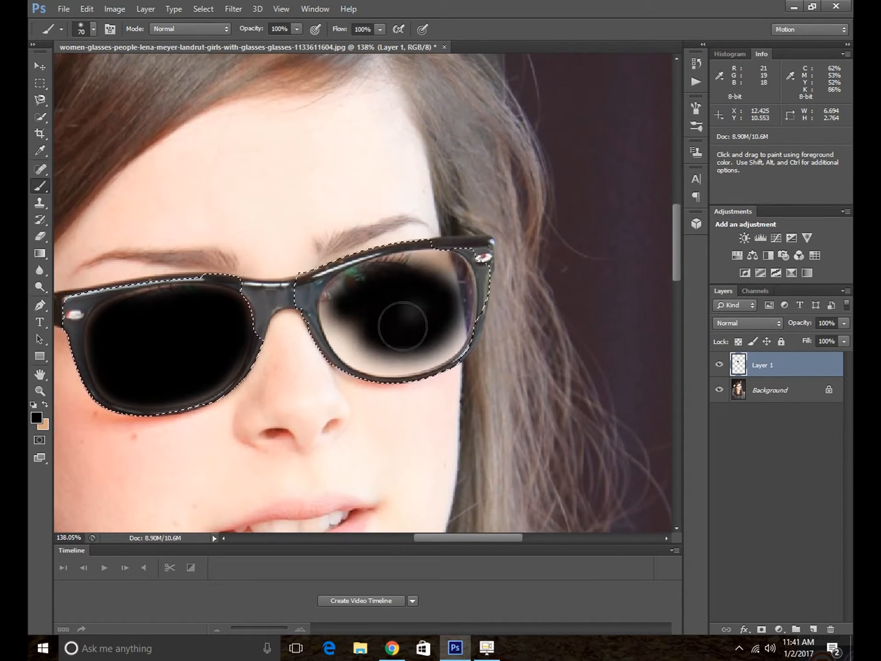
drag(404, 325, 345, 306)
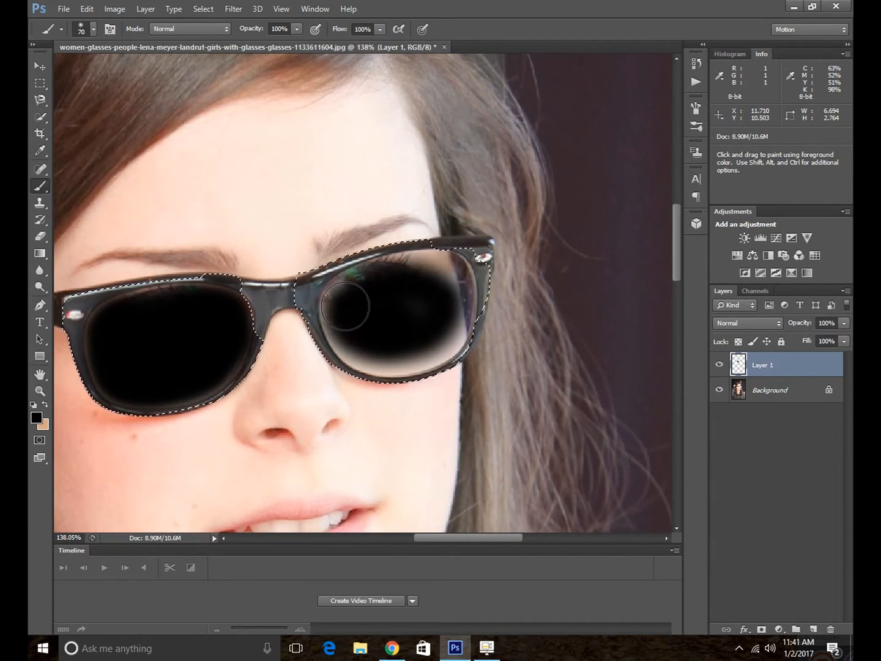
drag(344, 306, 409, 280)
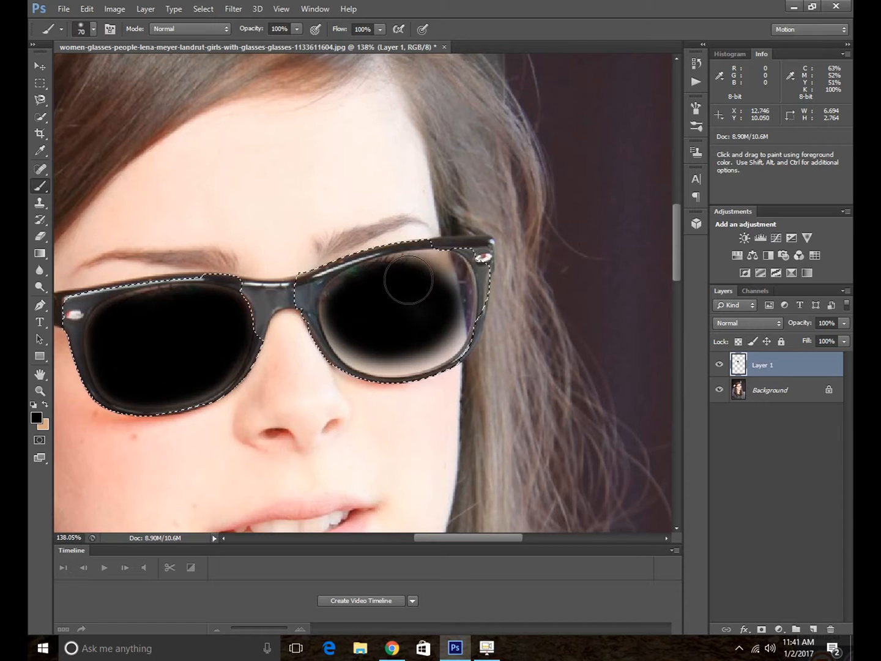
drag(407, 280, 453, 298)
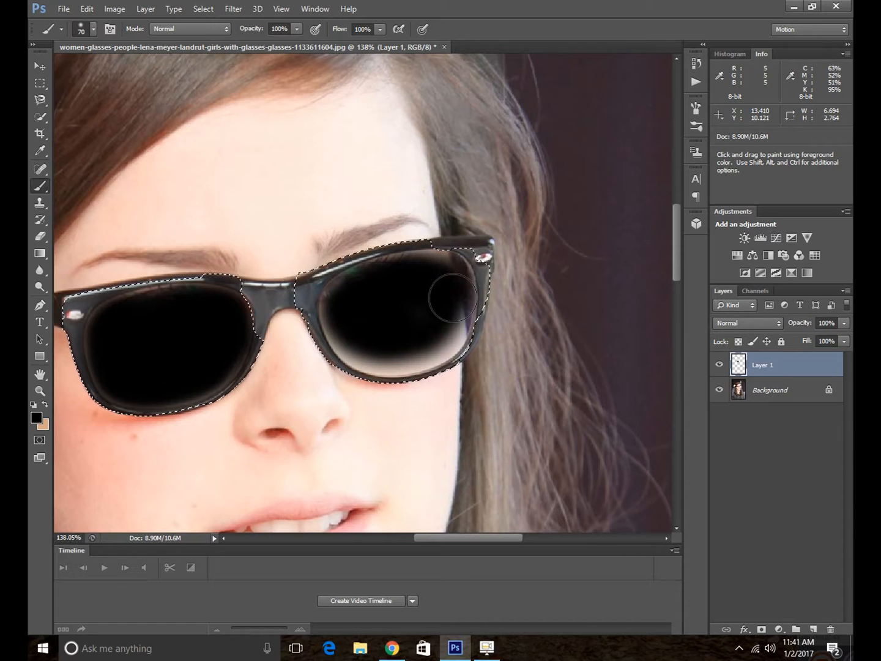
drag(453, 297, 441, 340)
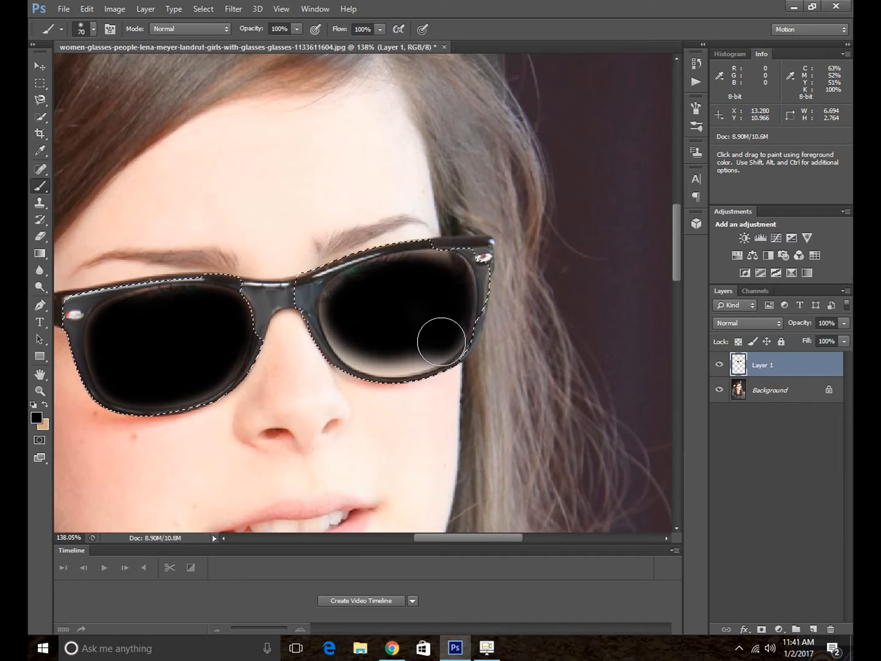
drag(441, 339, 353, 337)
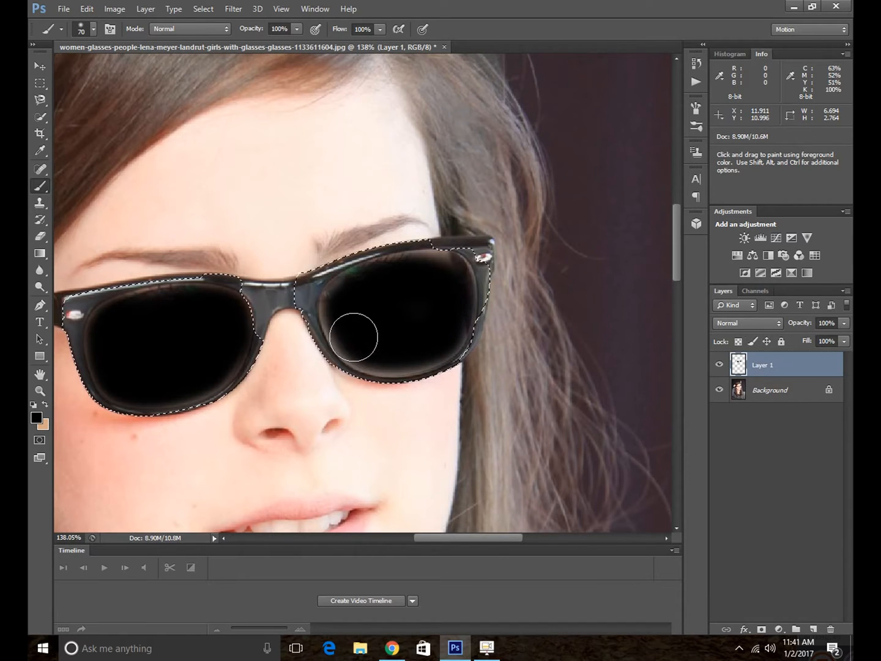
drag(355, 337, 352, 335)
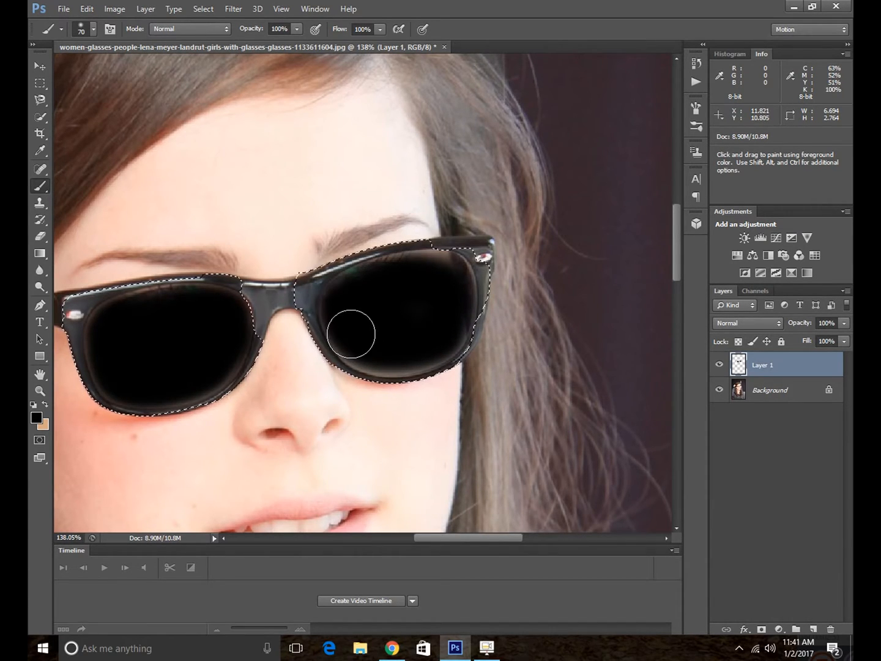
drag(351, 334, 422, 342)
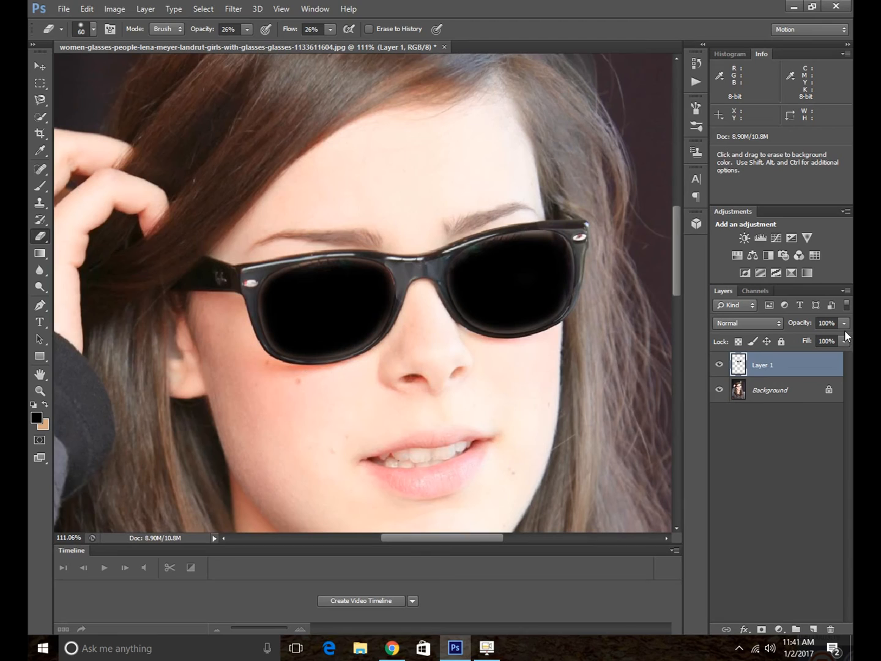
- Adjust Layer 1's opacity slider, settling the black lenses at 89%
drag(845, 341, 819, 341)
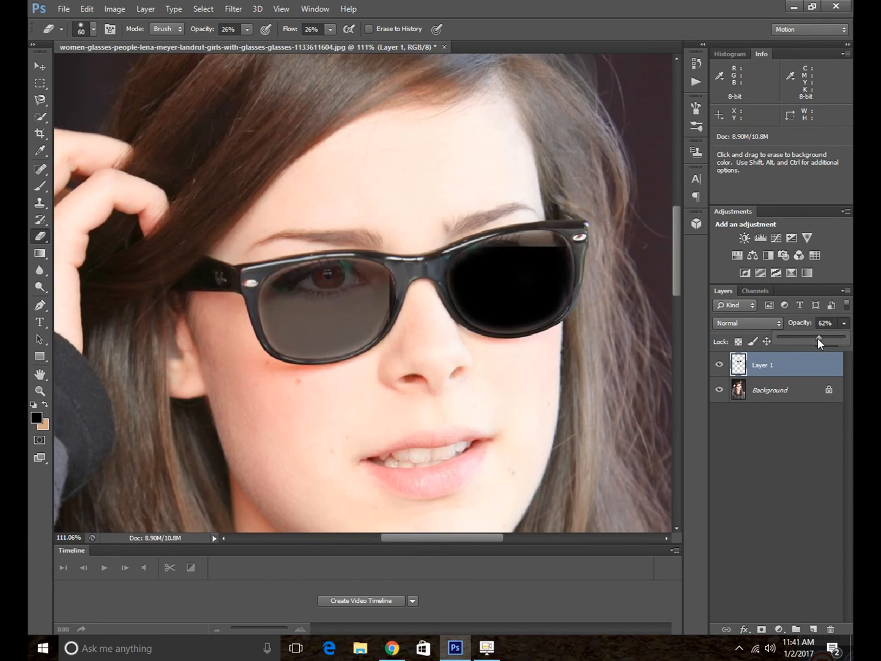
drag(819, 341, 820, 342)
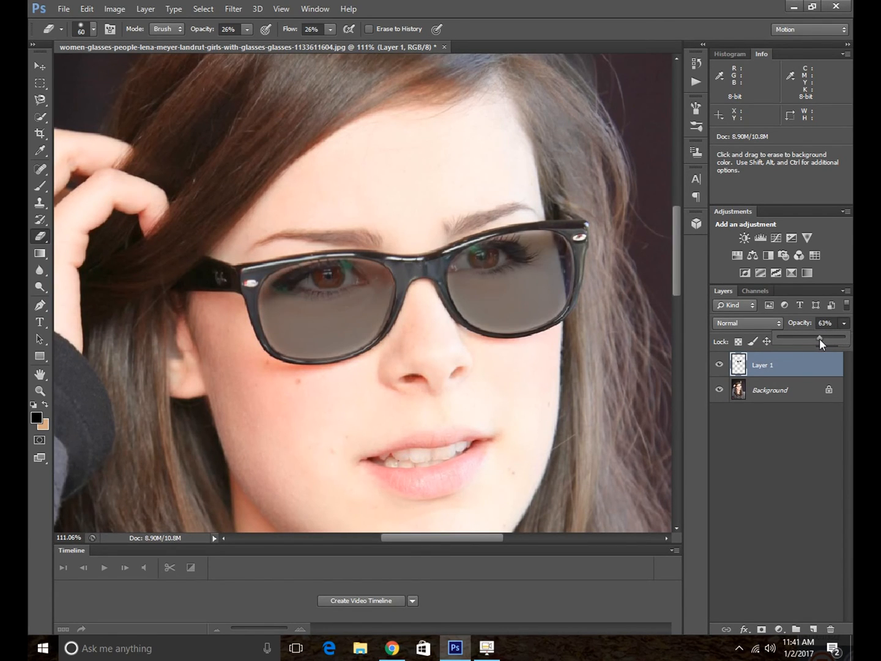
drag(820, 338, 833, 338)
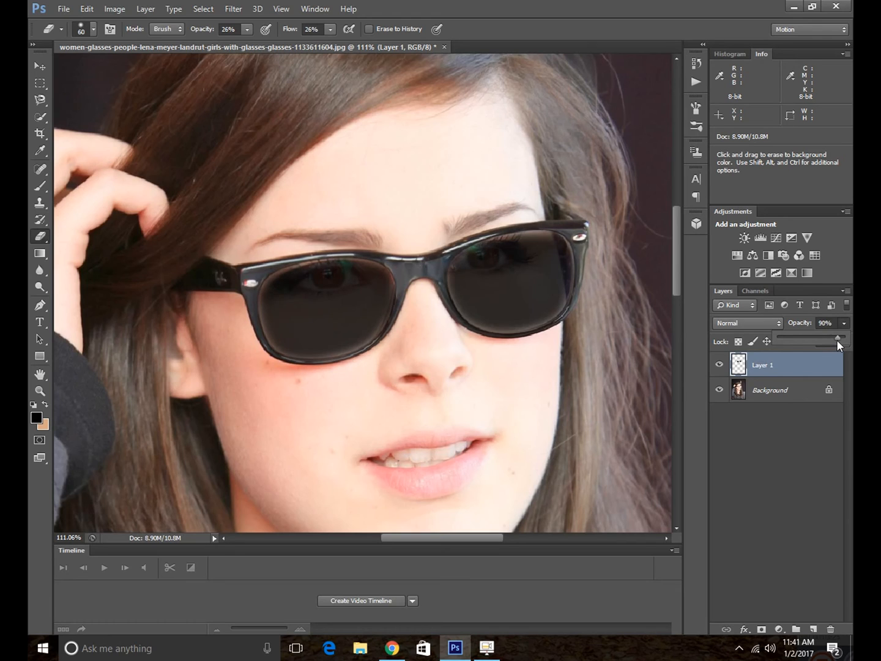
drag(832, 338, 837, 338)
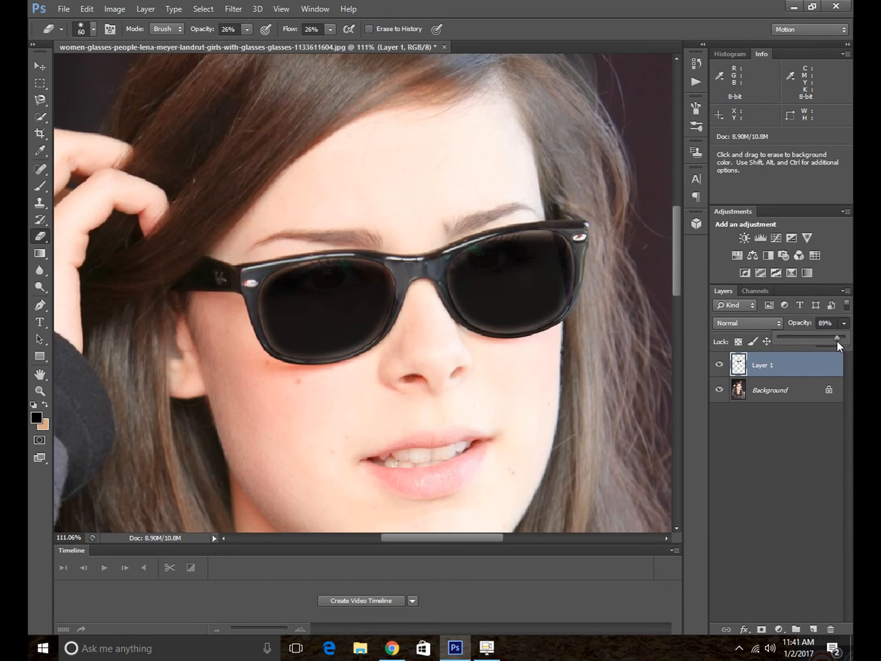